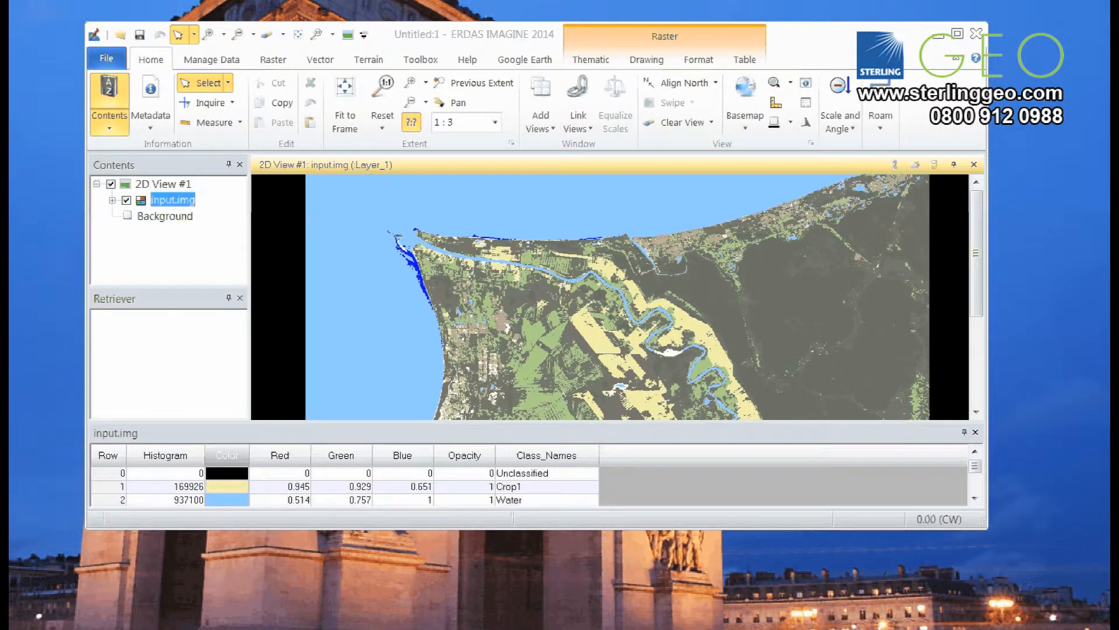
Launch the Batch Command Editor from the File menu
left_click(106, 60)
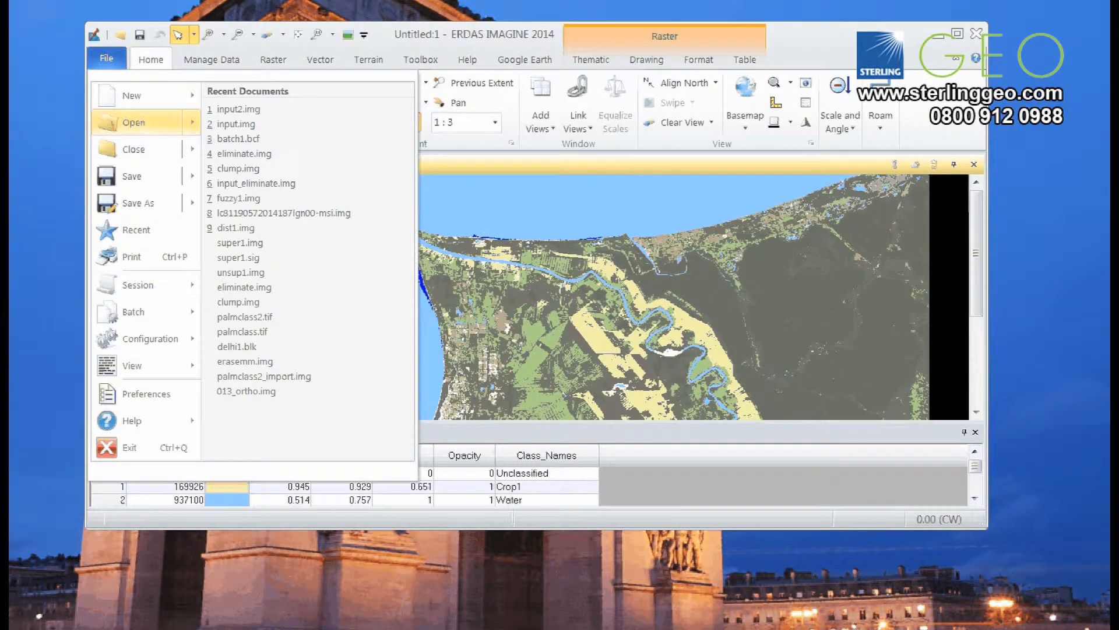
left_click(238, 123)
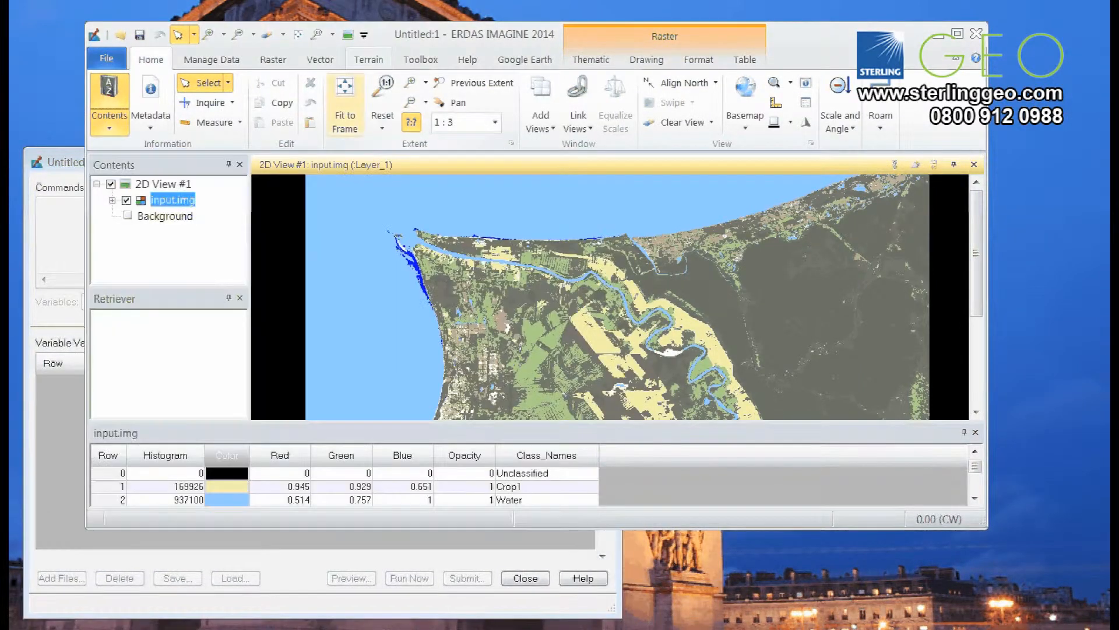
Run Thematic Clump on input.img to clump.img while the batch editor records it
left_click(273, 60)
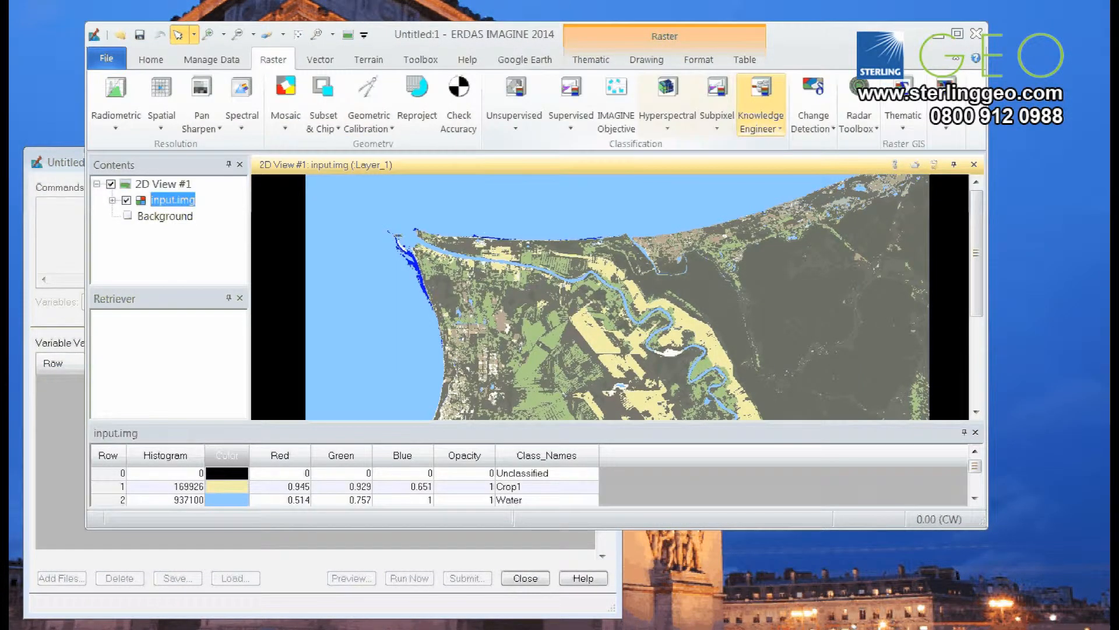
left_click(902, 101)
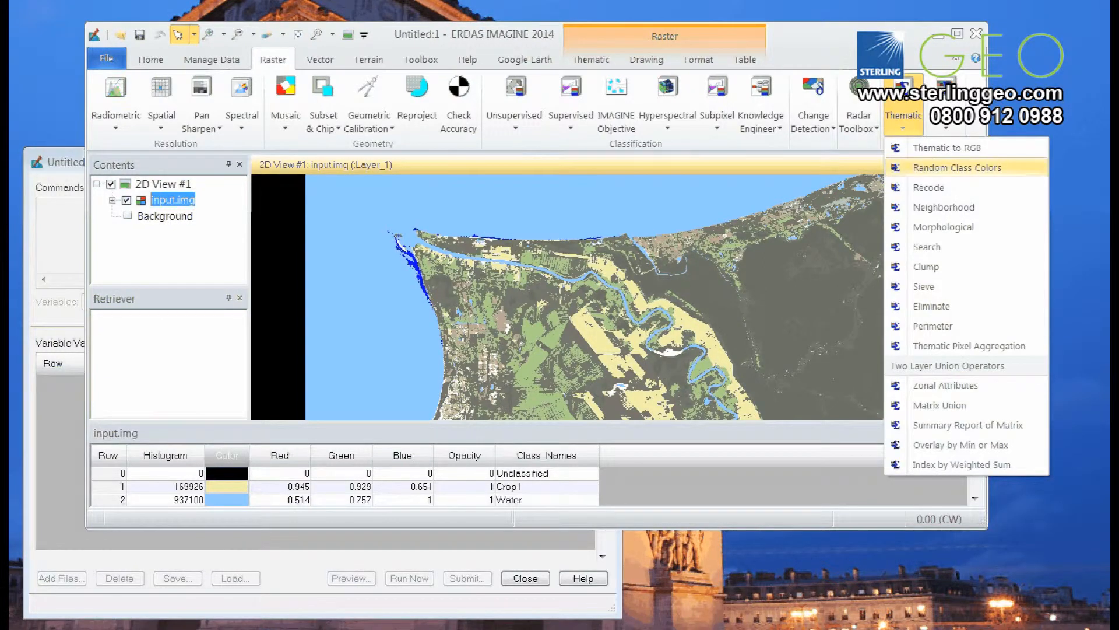
left_click(925, 266)
type("c")
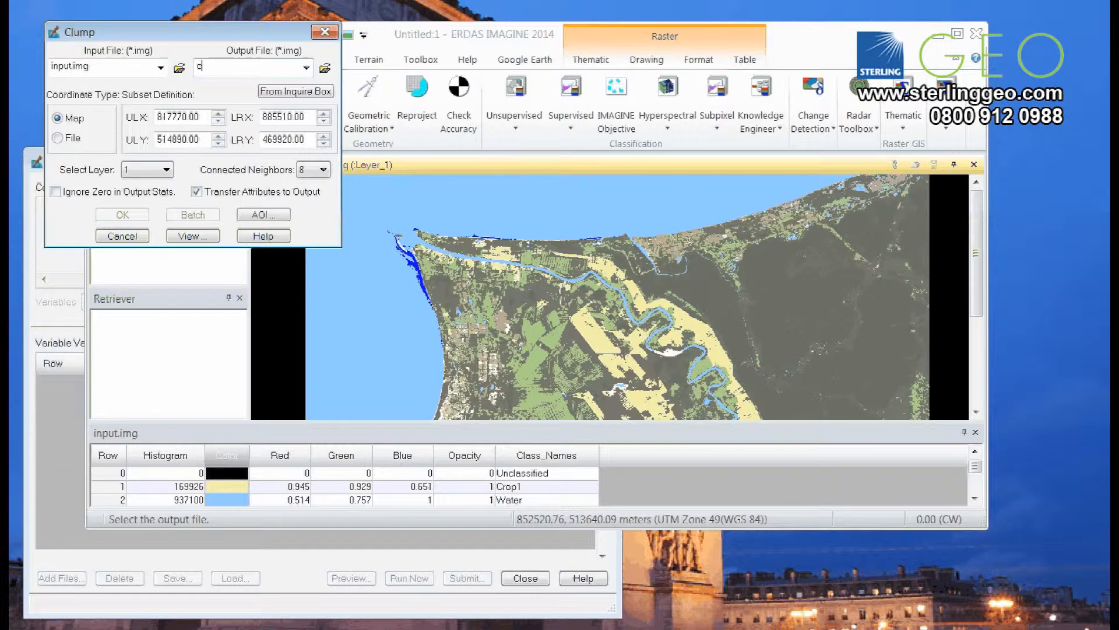
type("lump.img")
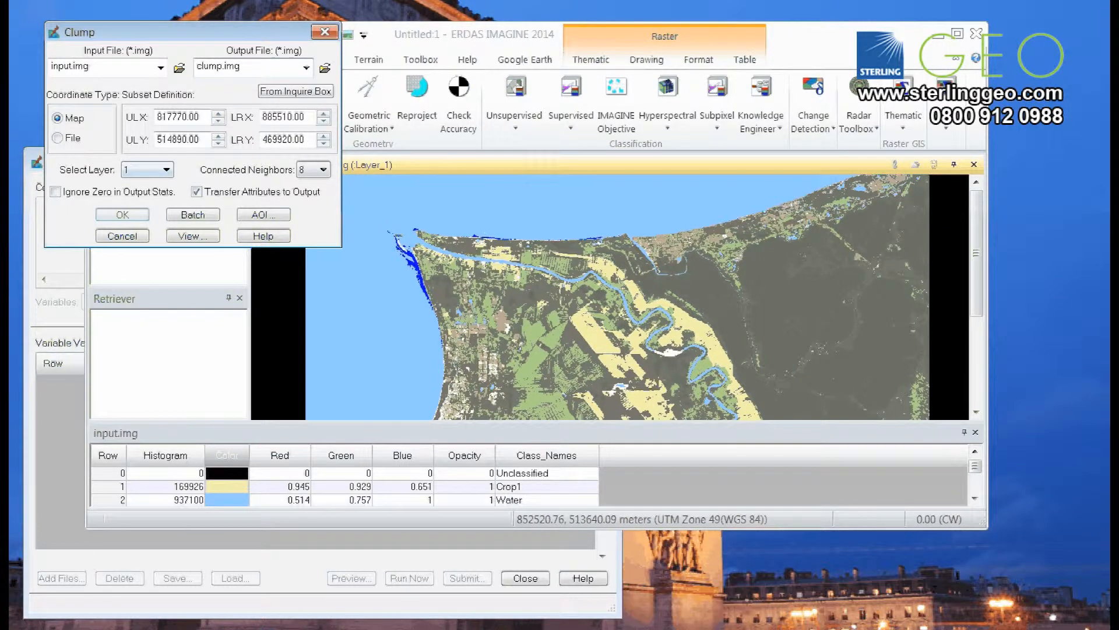
left_click(121, 214)
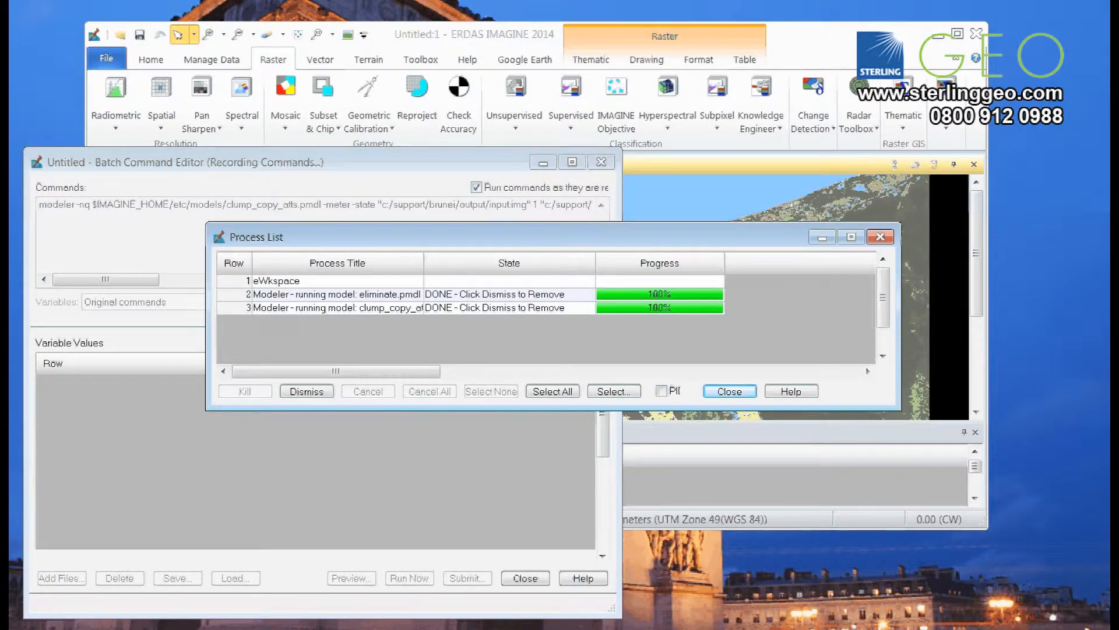
Run Eliminate on clump.img to eliminate.img with a minimum of 2 pixels, recording it too
left_click(728, 391)
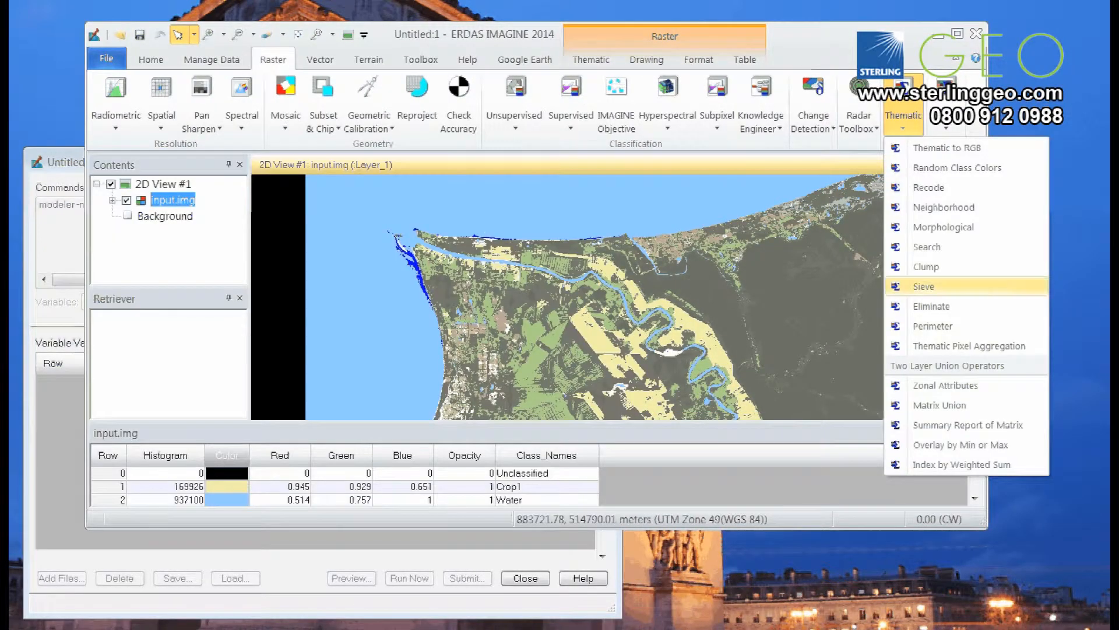
left_click(930, 306)
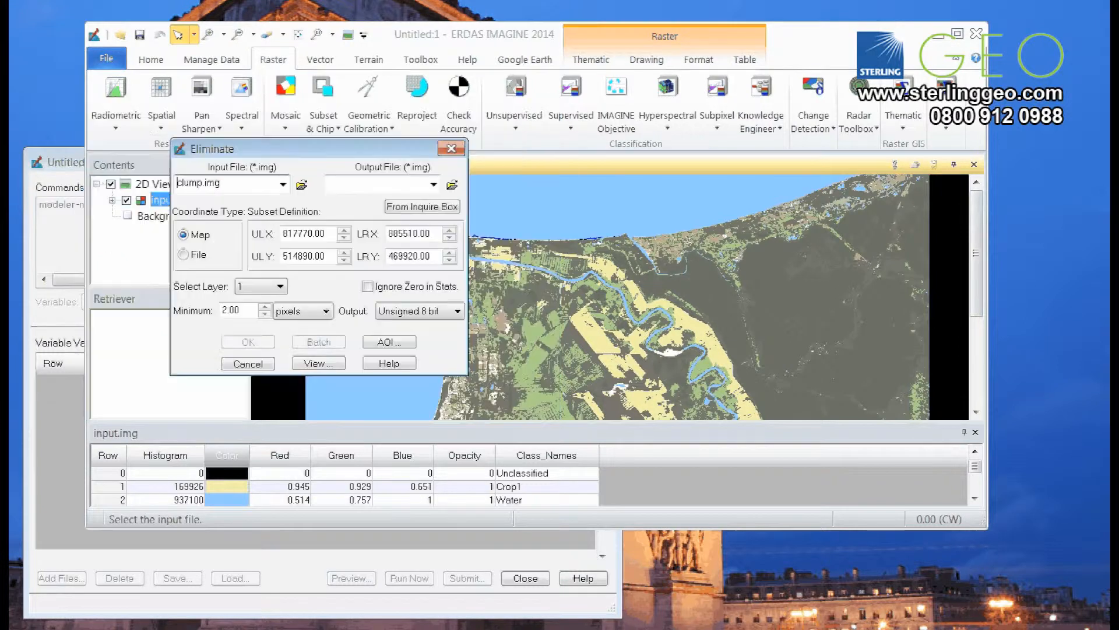
type("e")
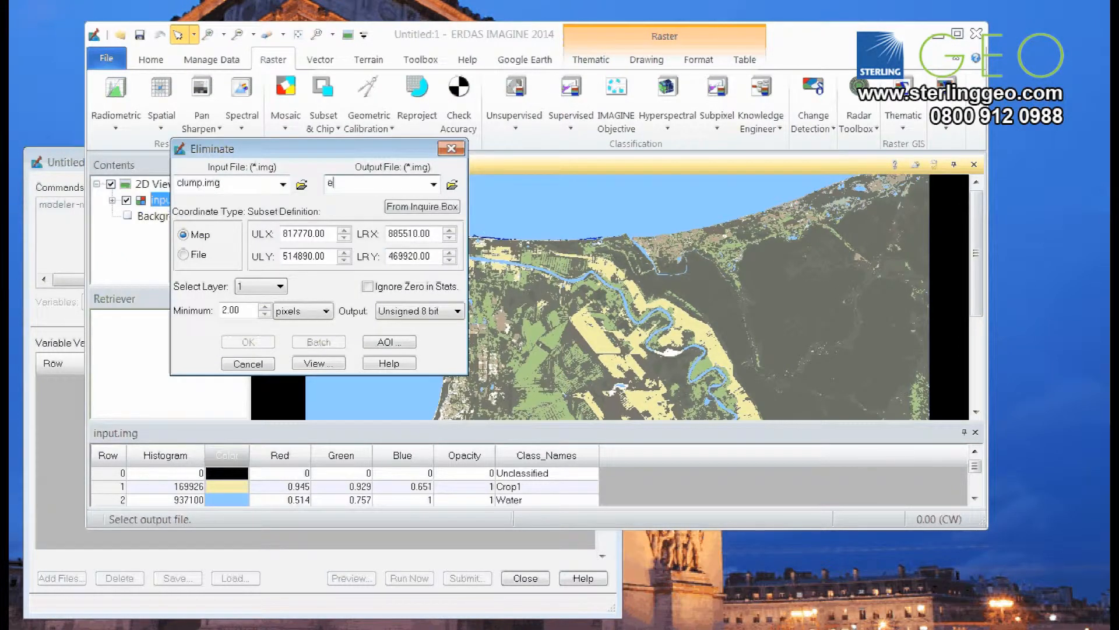
type("liminate.img")
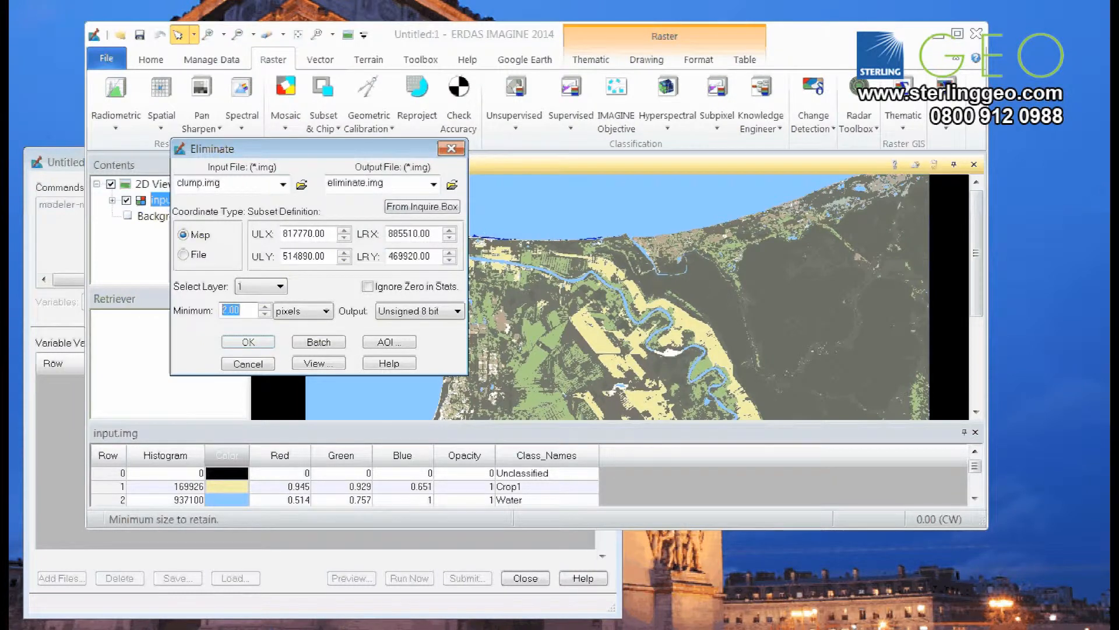
type("20")
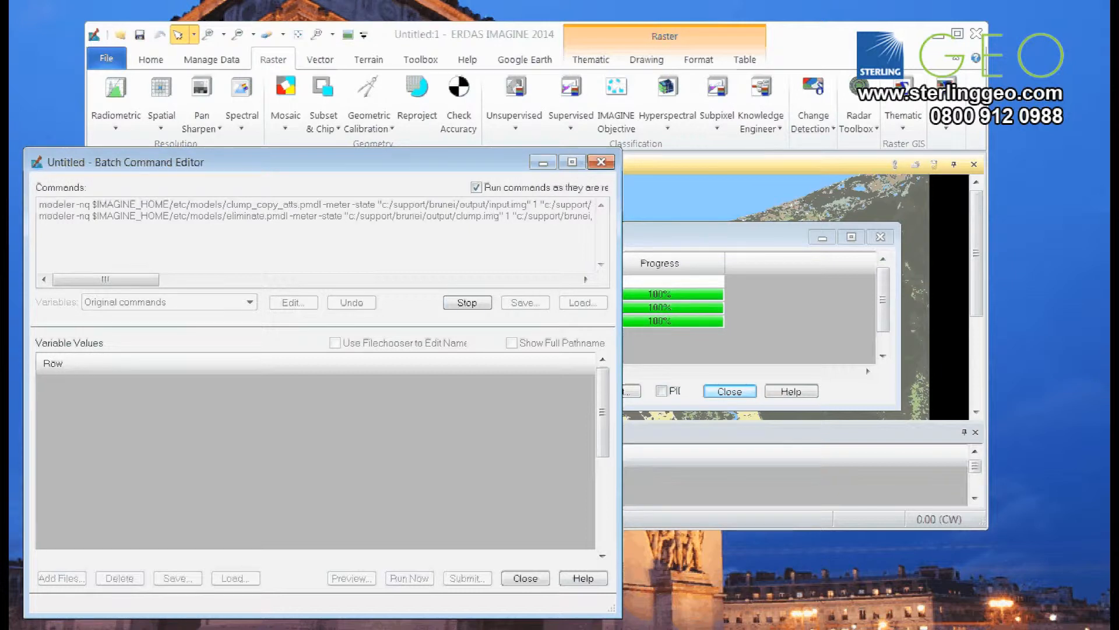
Stop recording and bring up the Open Layer file chooser
left_click(467, 302)
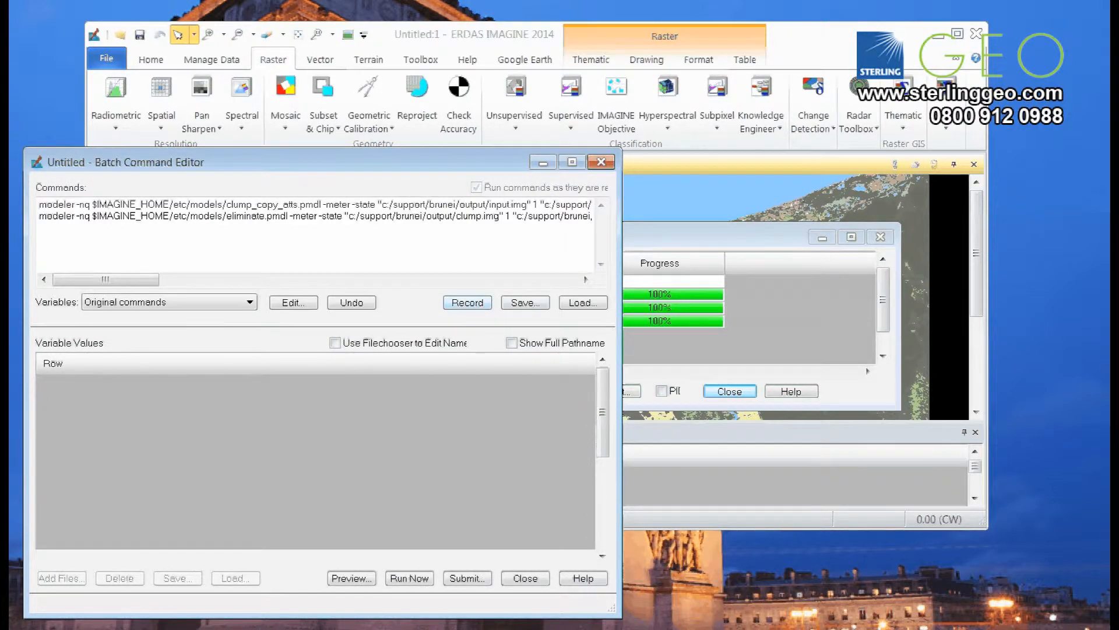
left_click(728, 390)
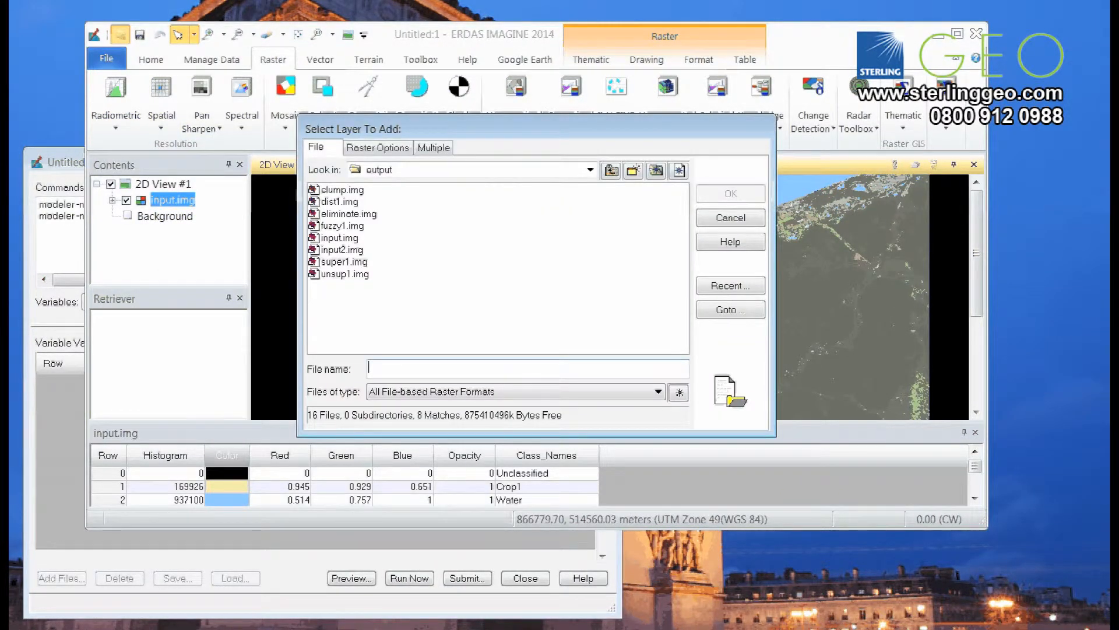
Display eliminate.img with its attribute table and swipe it against input.img
double_click(347, 213)
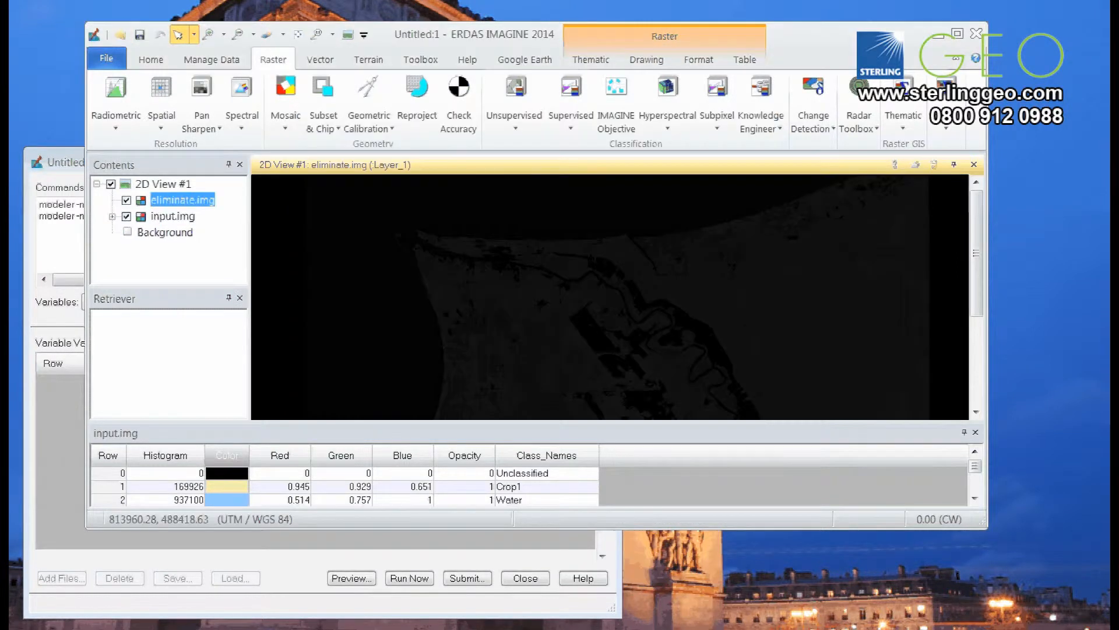
right_click(184, 199)
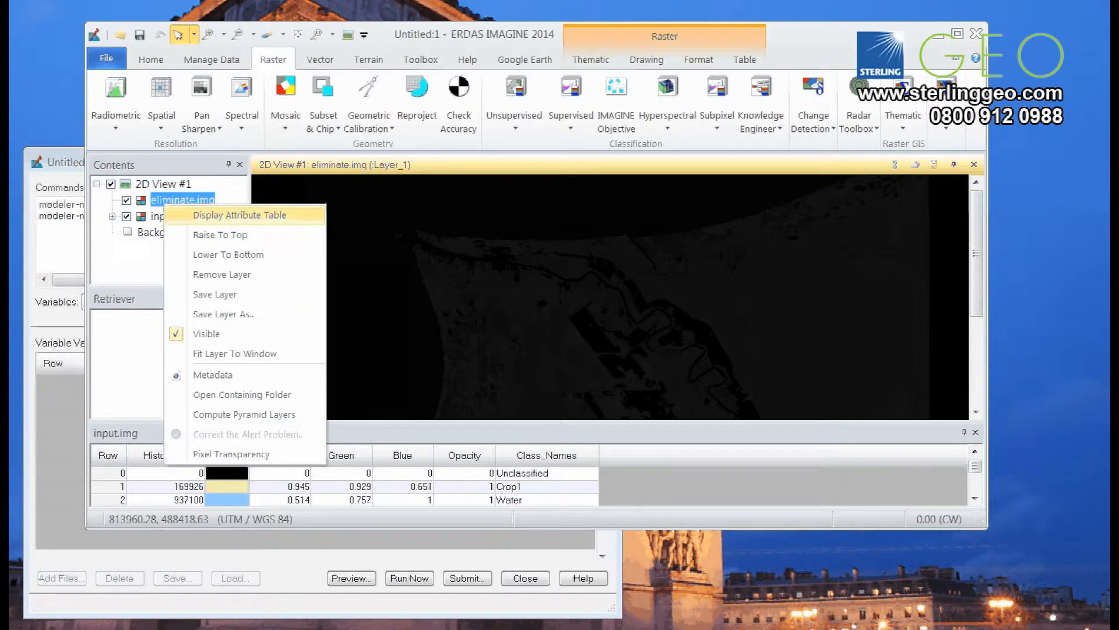
left_click(239, 215)
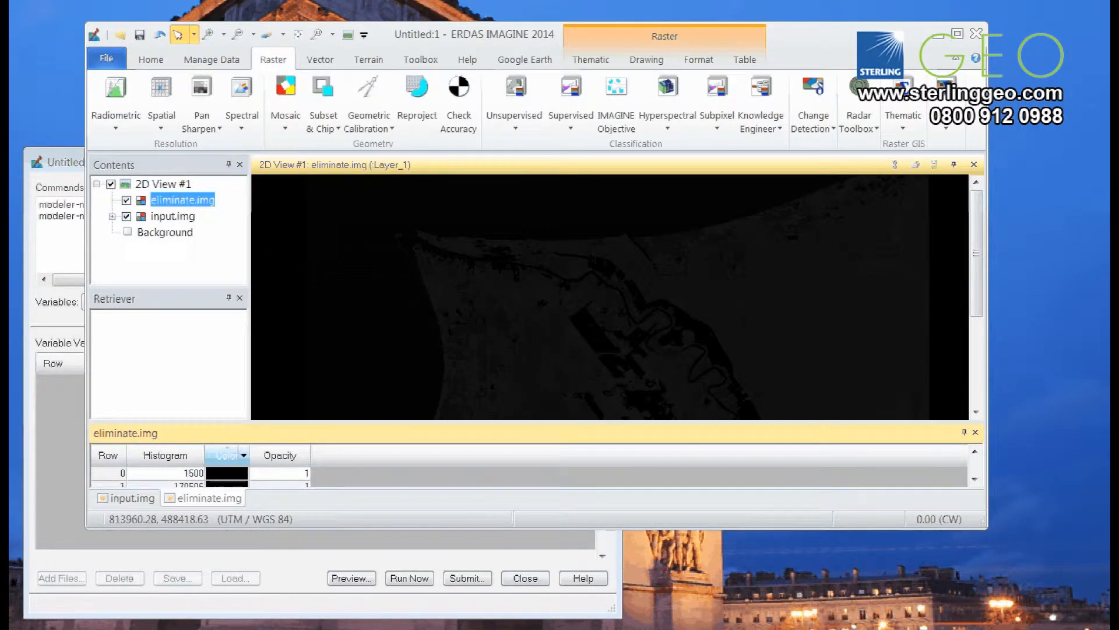
right_click(222, 455)
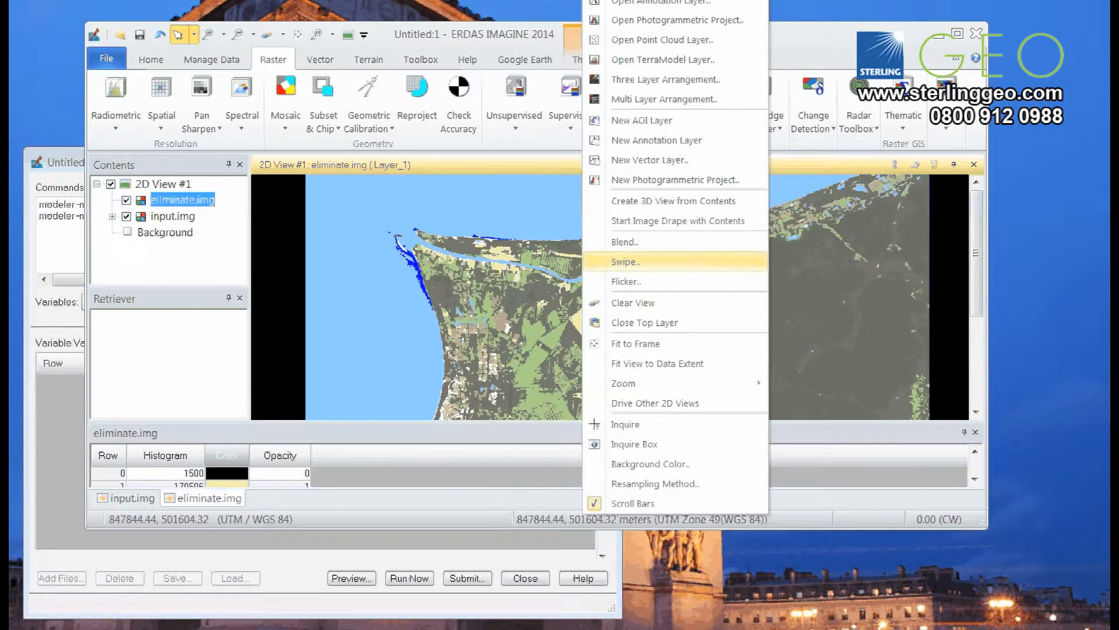
left_click(626, 260)
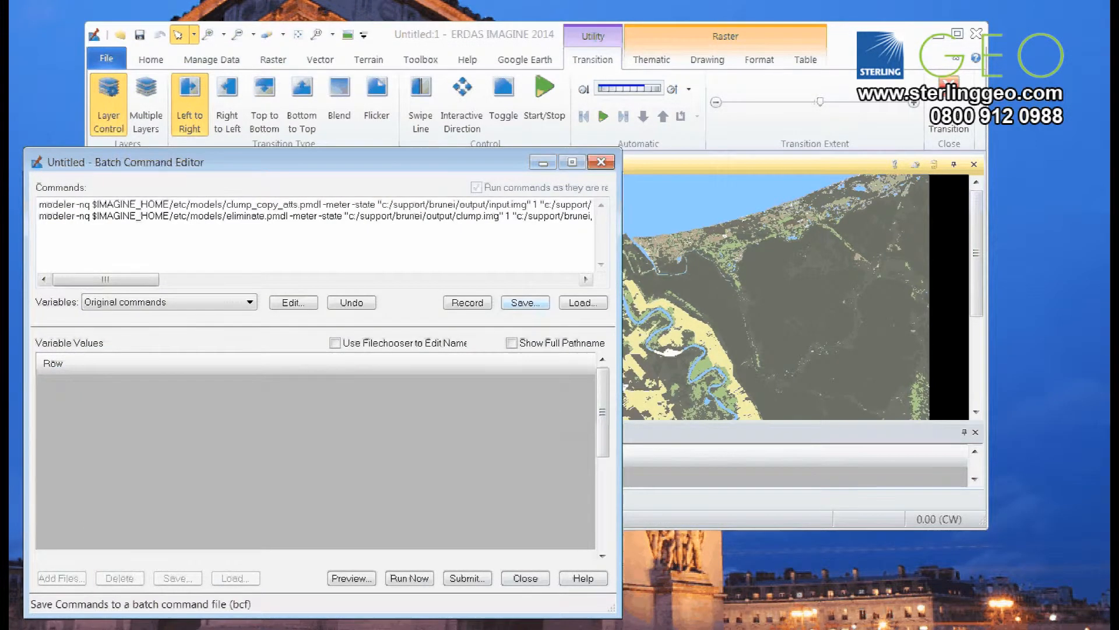
Save the two recorded commands as batch1.bcf
left_click(523, 302)
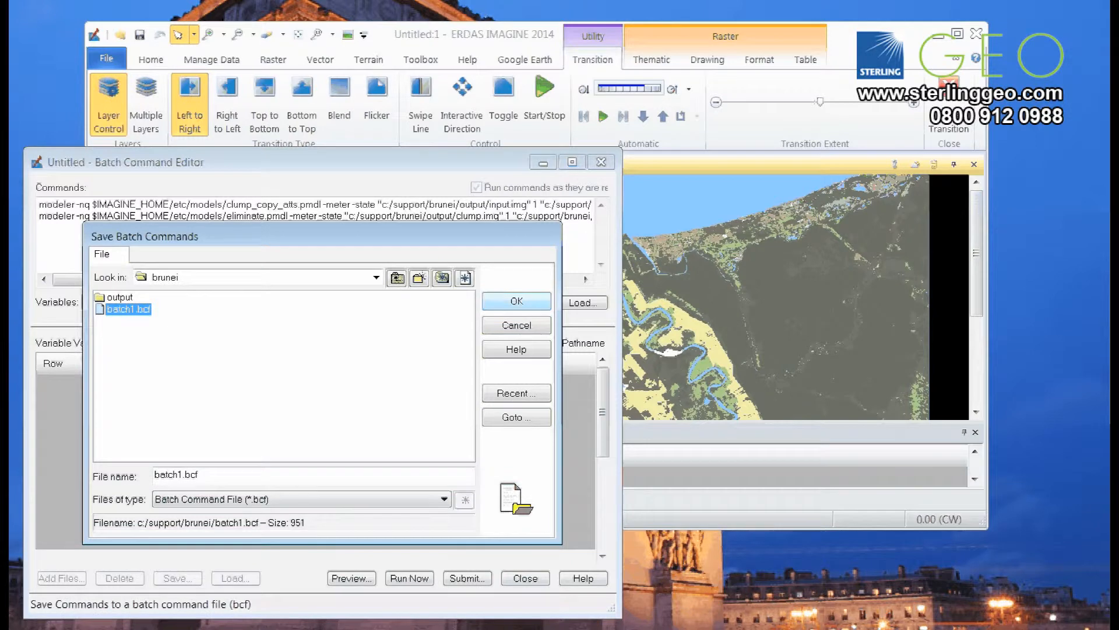
left_click(515, 301)
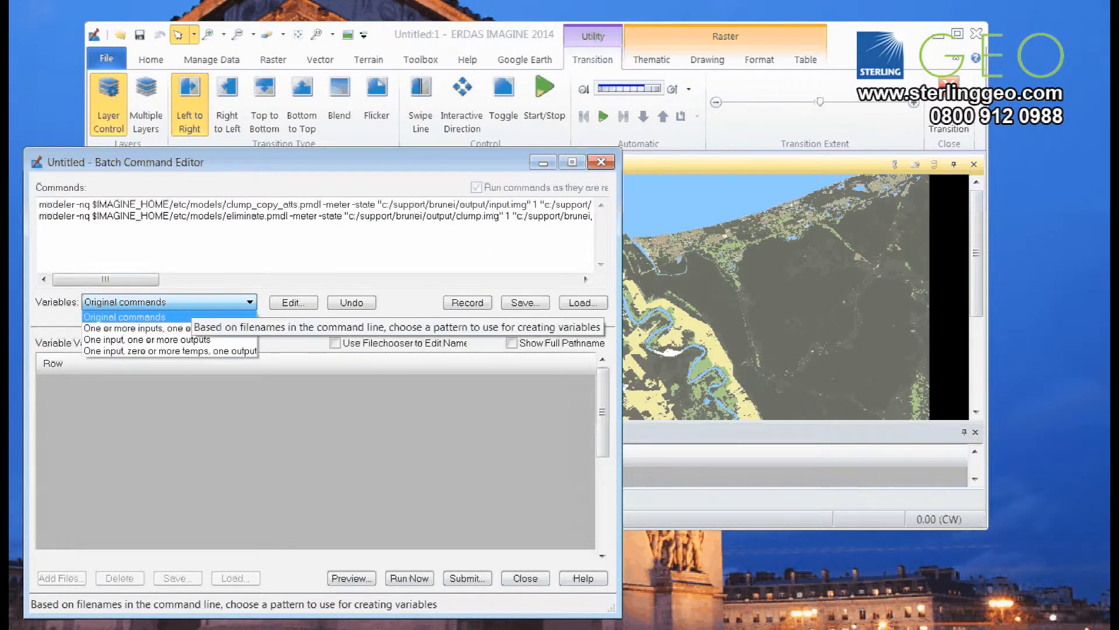
Set variables to one input, one or more outputs and add input2.img to the batch
left_click(148, 339)
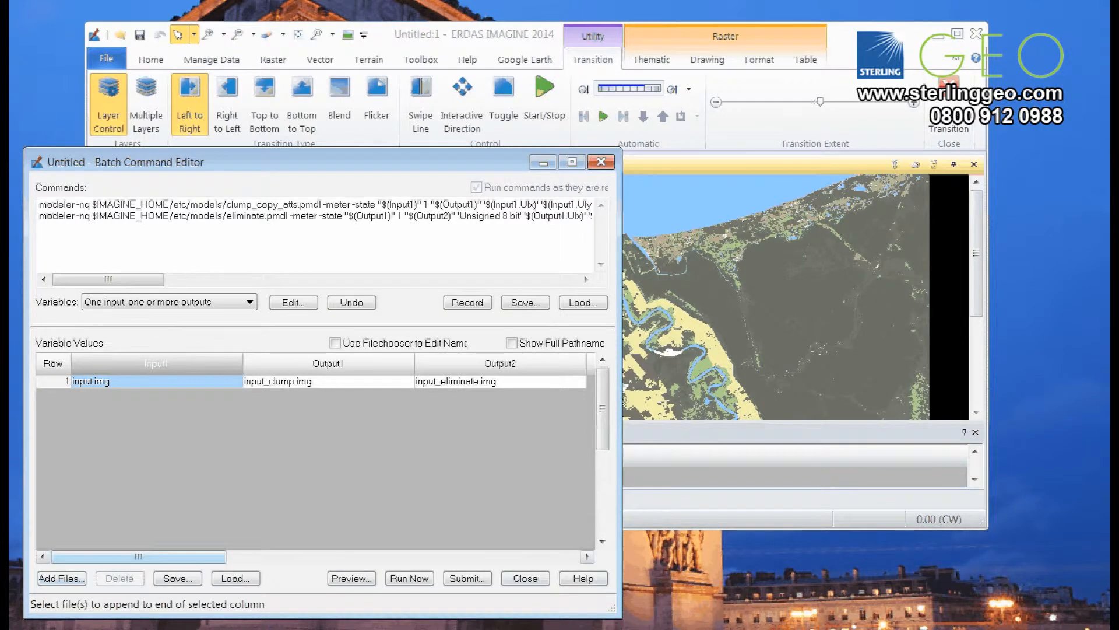
left_click(62, 577)
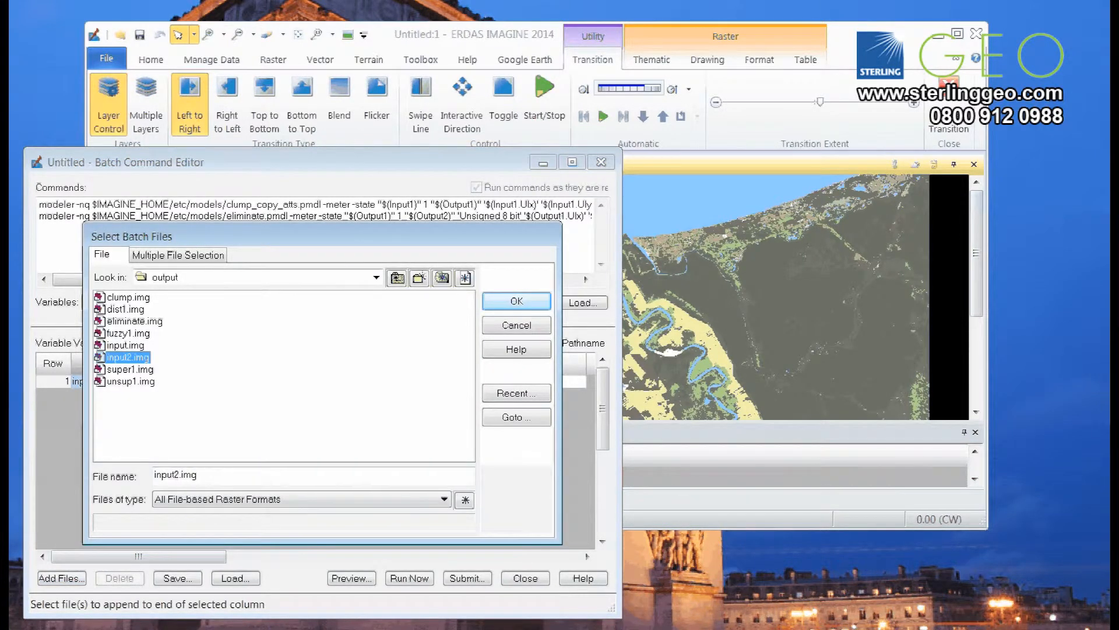
left_click(515, 301)
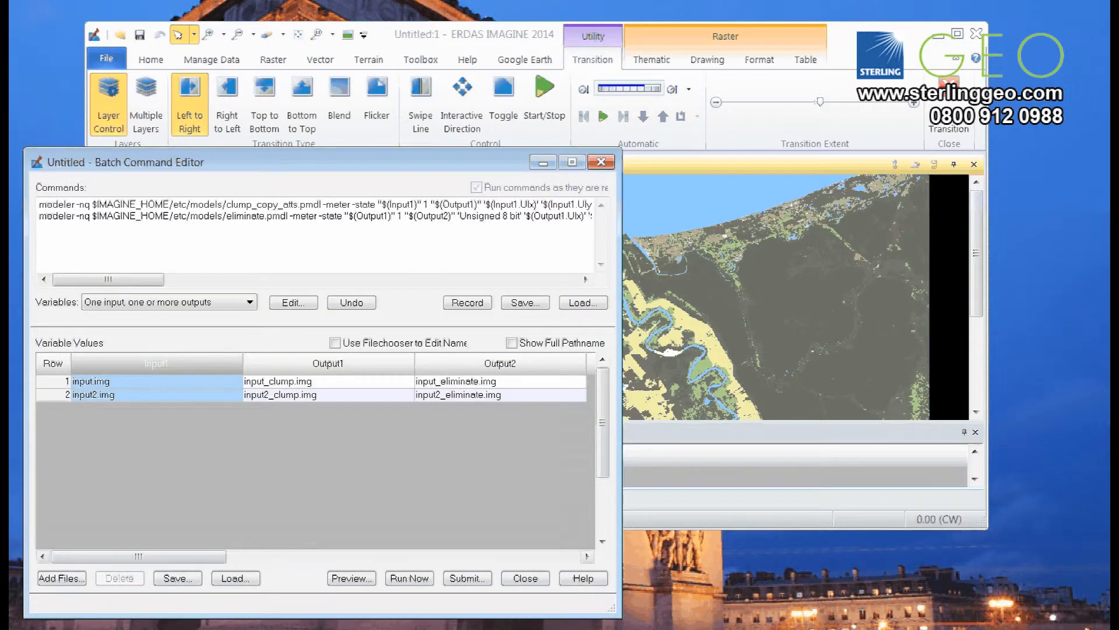